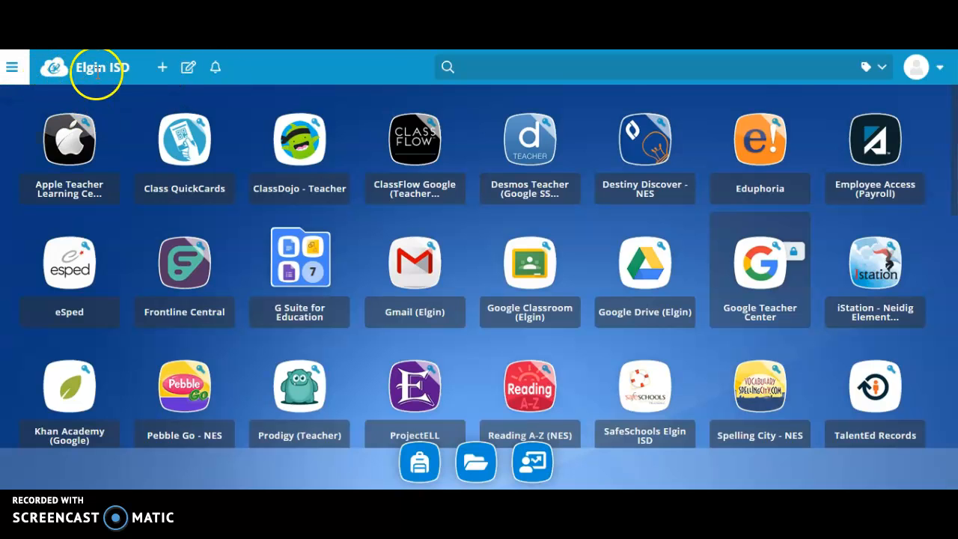
mouse_move(756, 87)
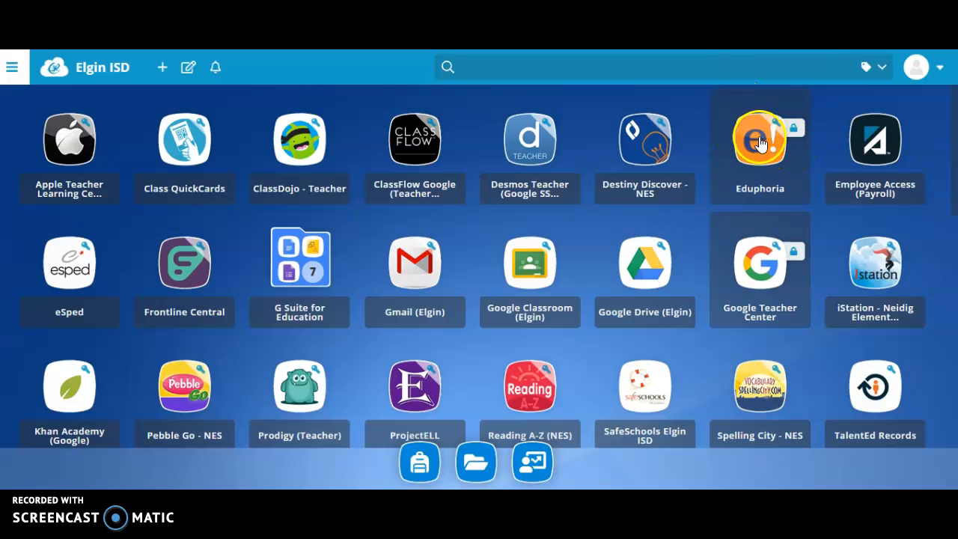
mouse_move(793, 157)
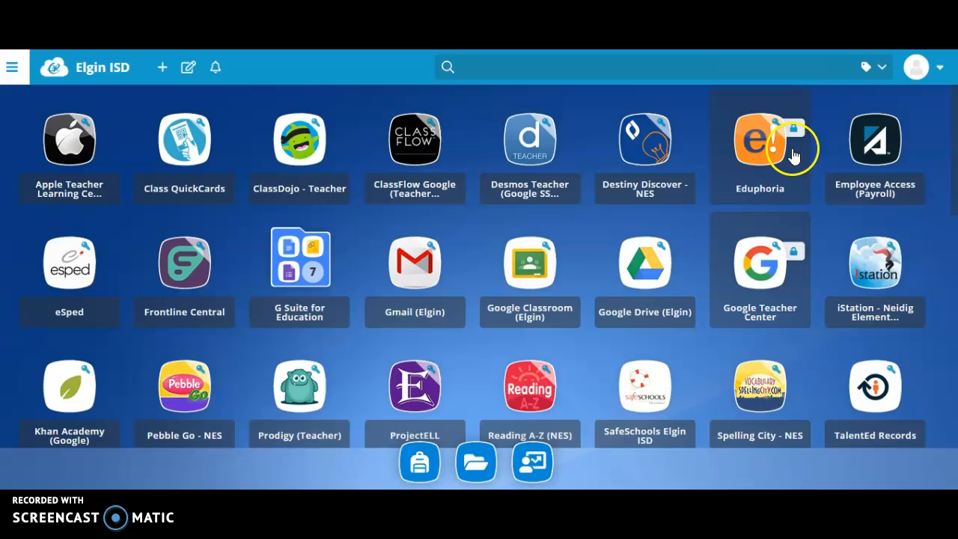
mouse_move(815, 167)
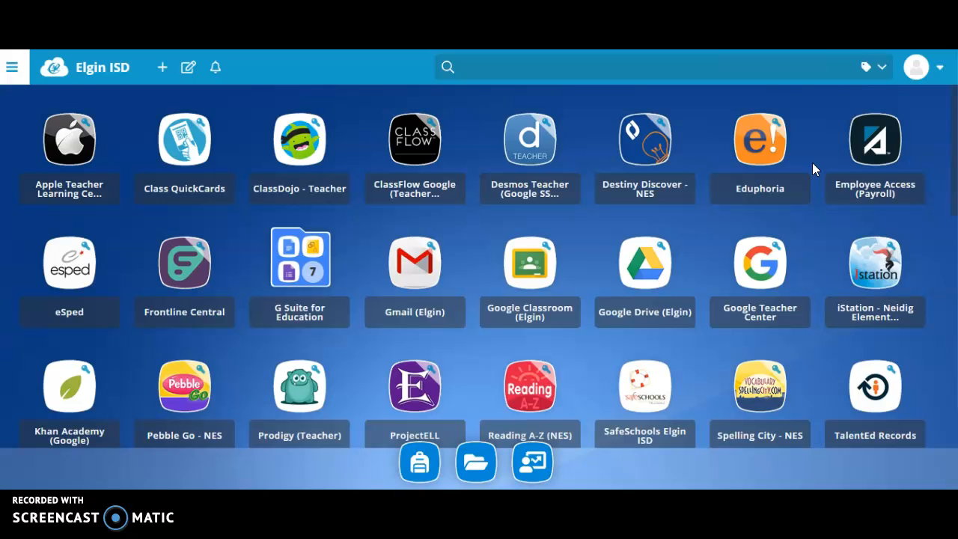
mouse_move(807, 168)
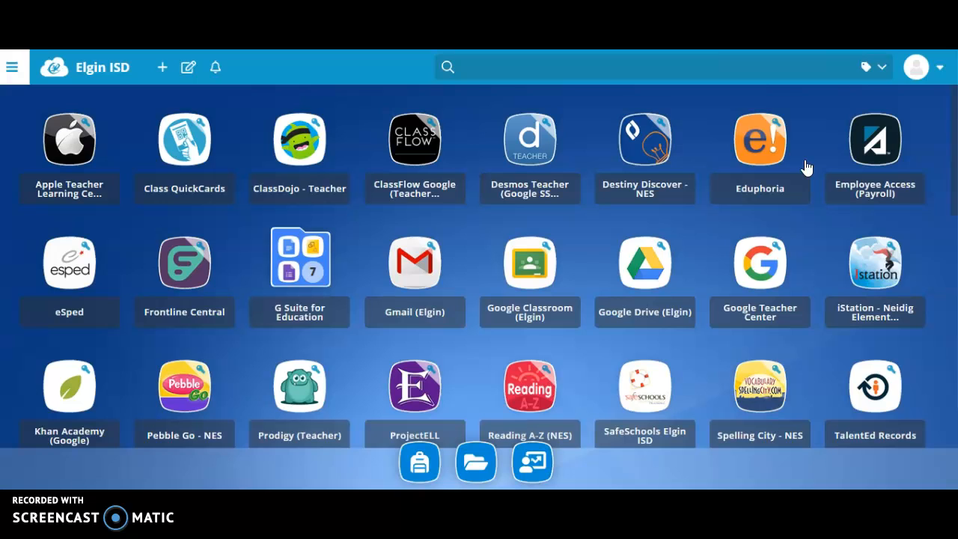